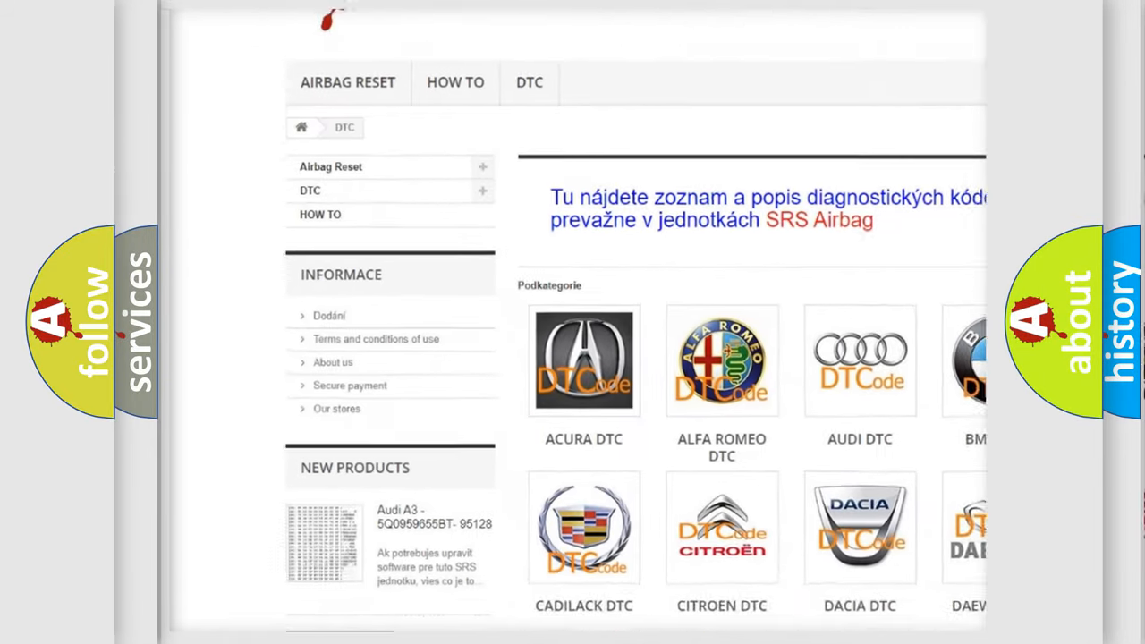
Step: Scroll down past the car-brand DTC logos to reach the B-series trouble code list
scroll("down", 3)
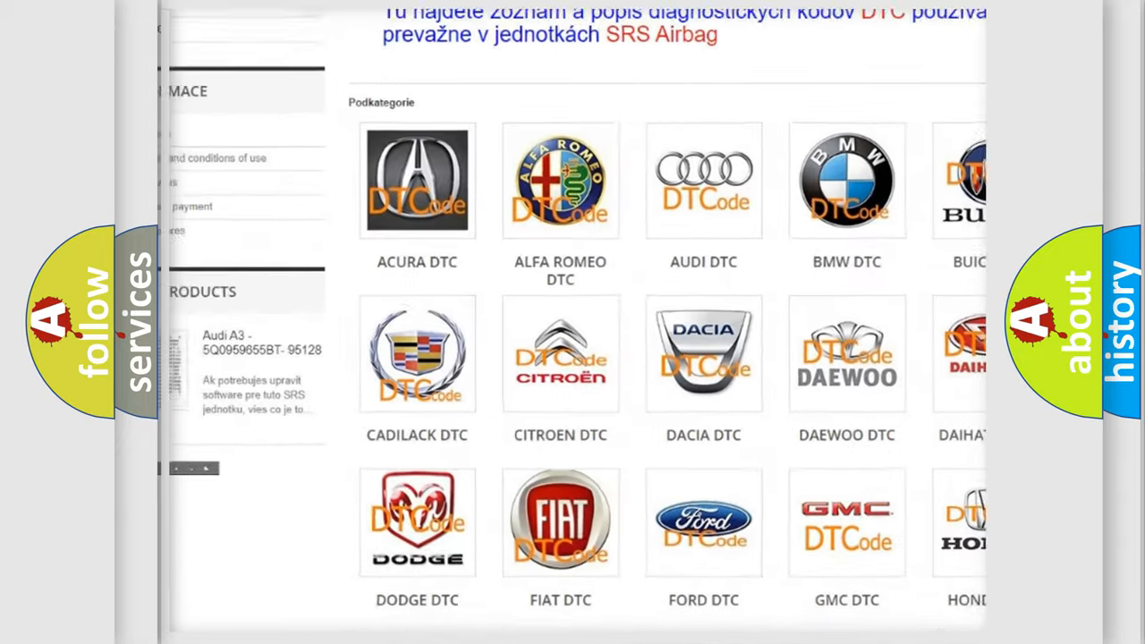
scroll("down", 3)
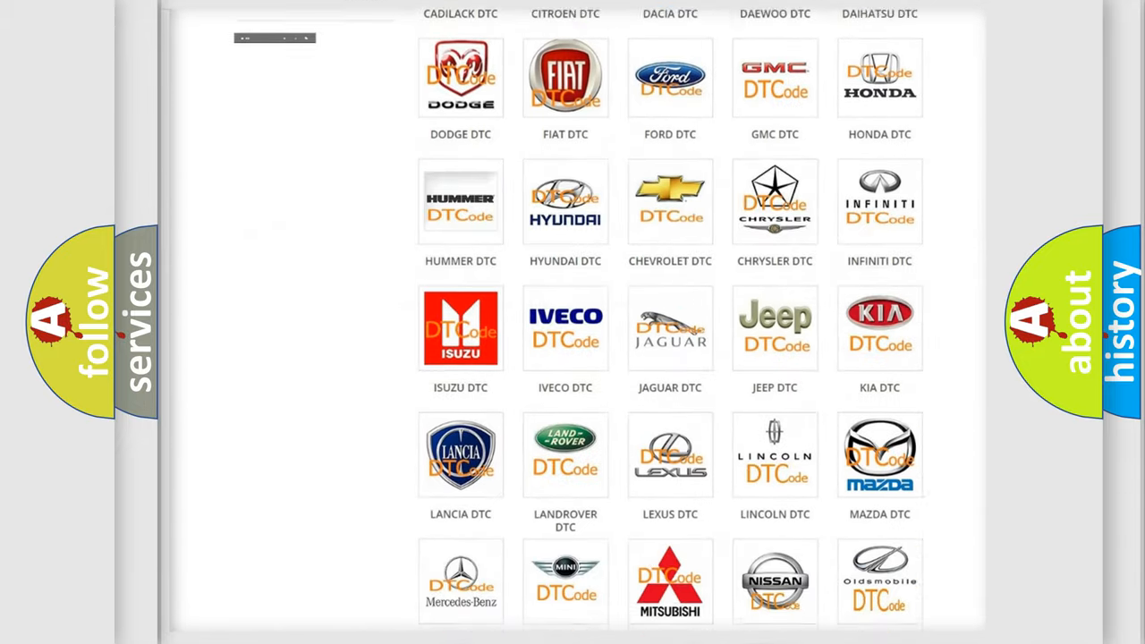
scroll("down", 3)
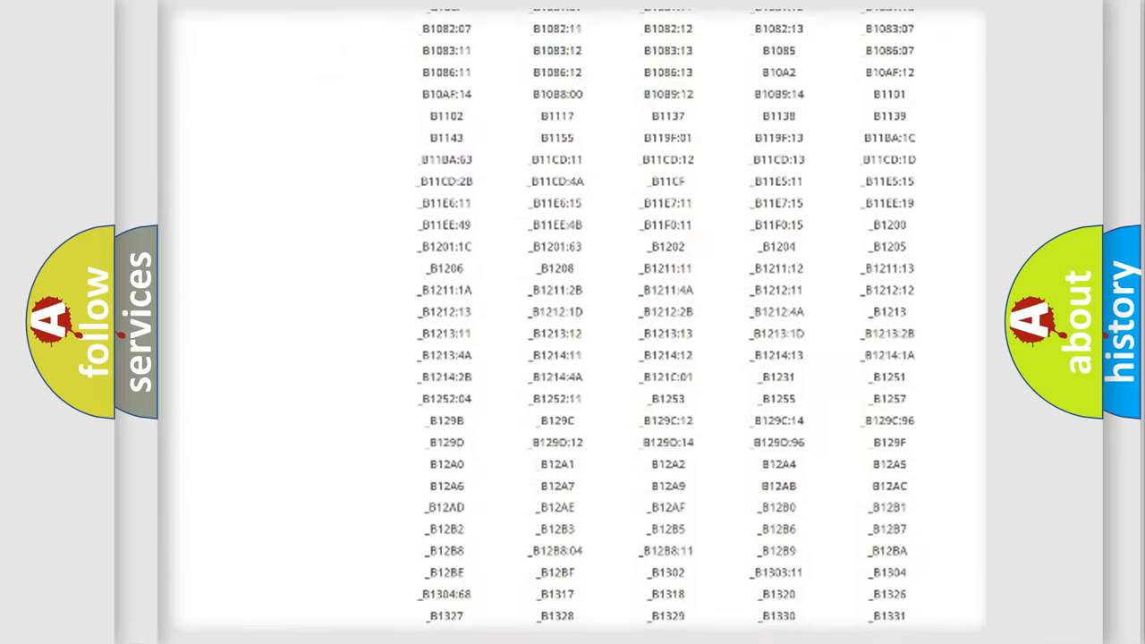
scroll("down", 3)
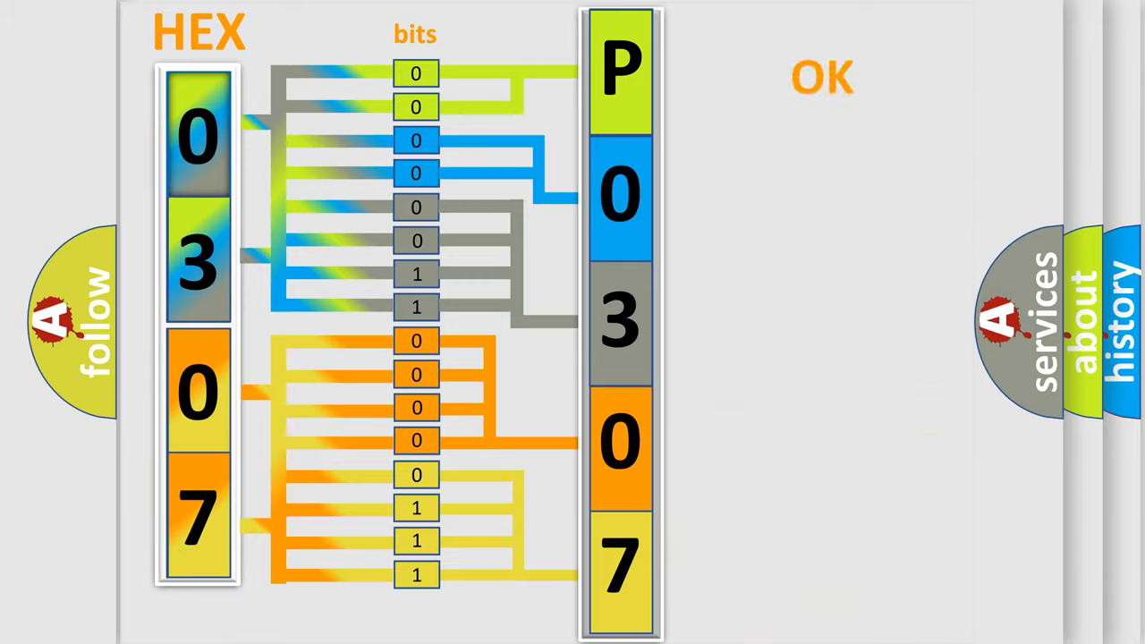
Step: Advance to the slide showing Make: Volkswagen and its logo beside code P0307
left_click(819, 75)
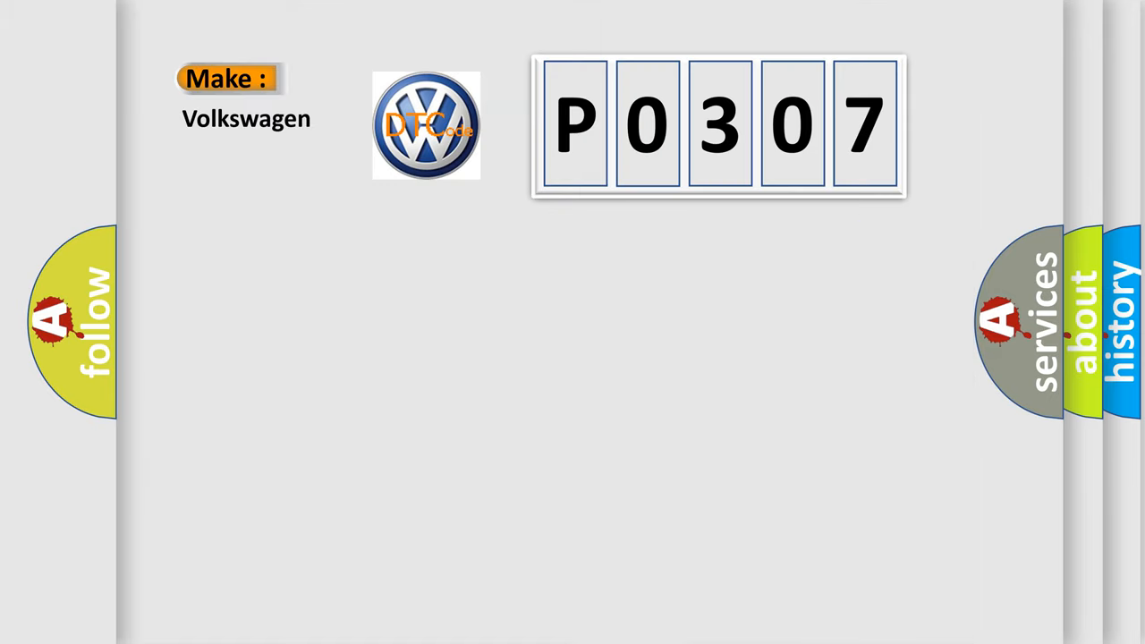